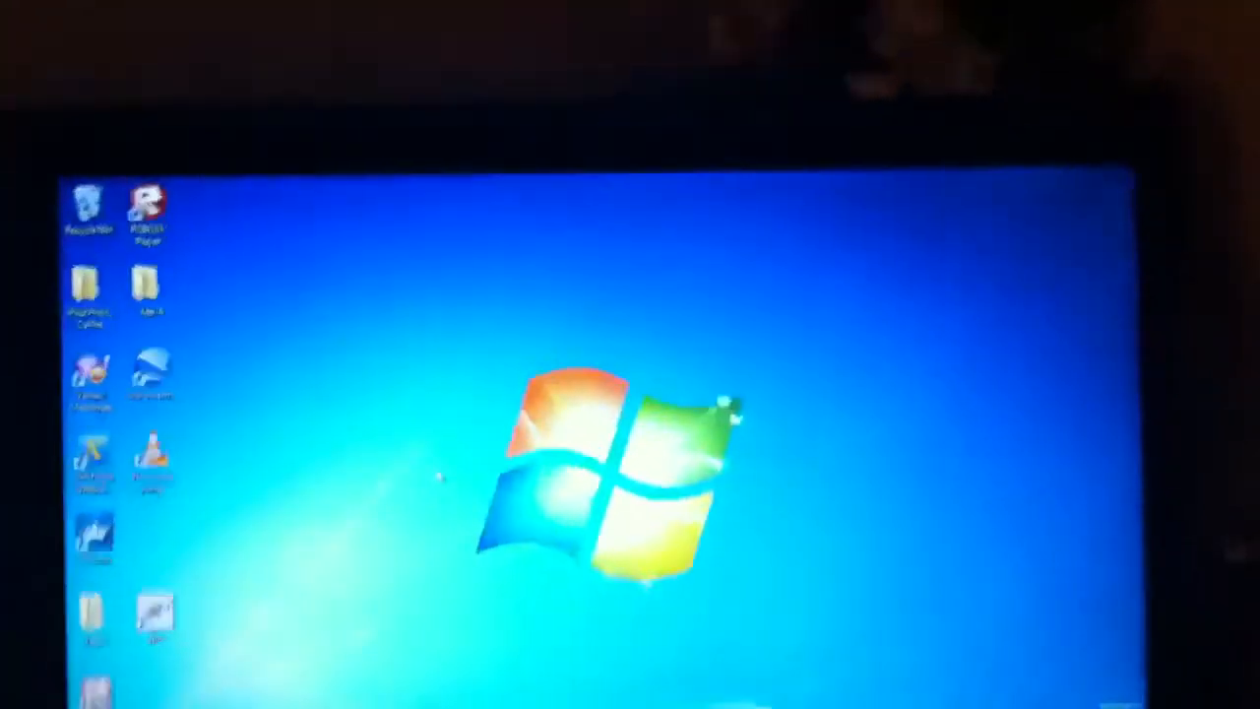
Bring up the Win+P projector chooser with Disconnect Projector, Duplicate, Extend and Projector only
{"action": "key", "text": "Win+p"}
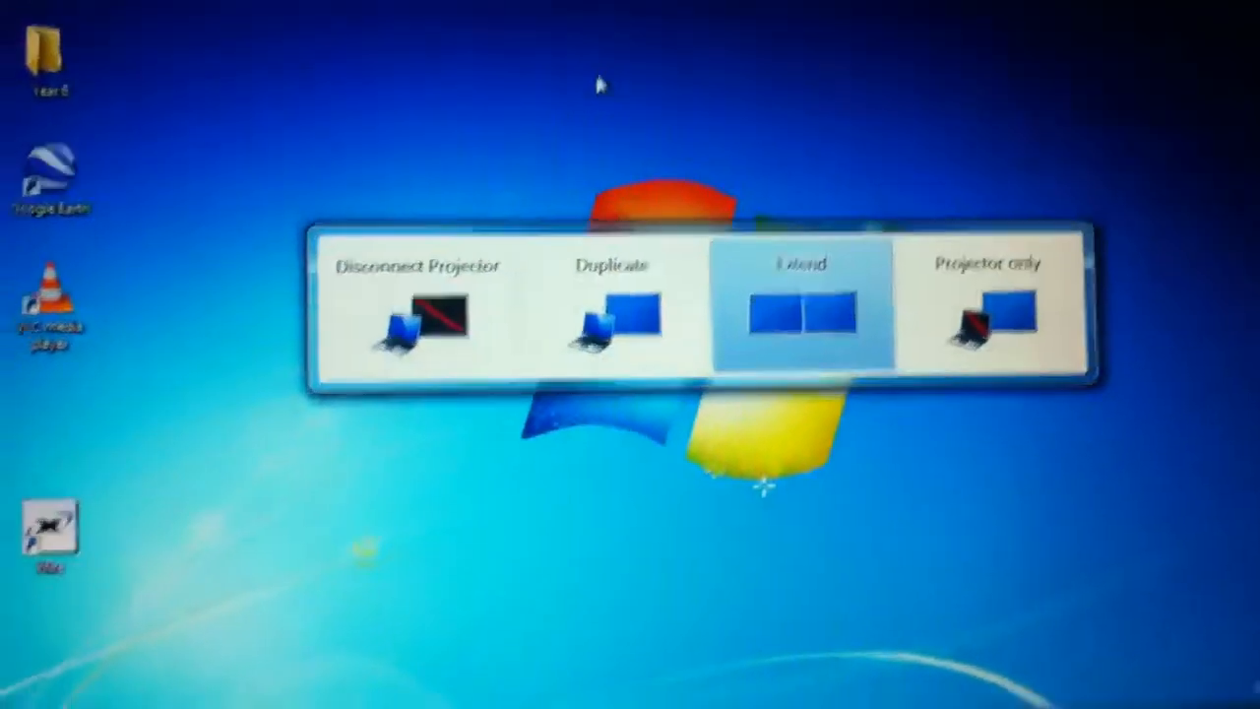